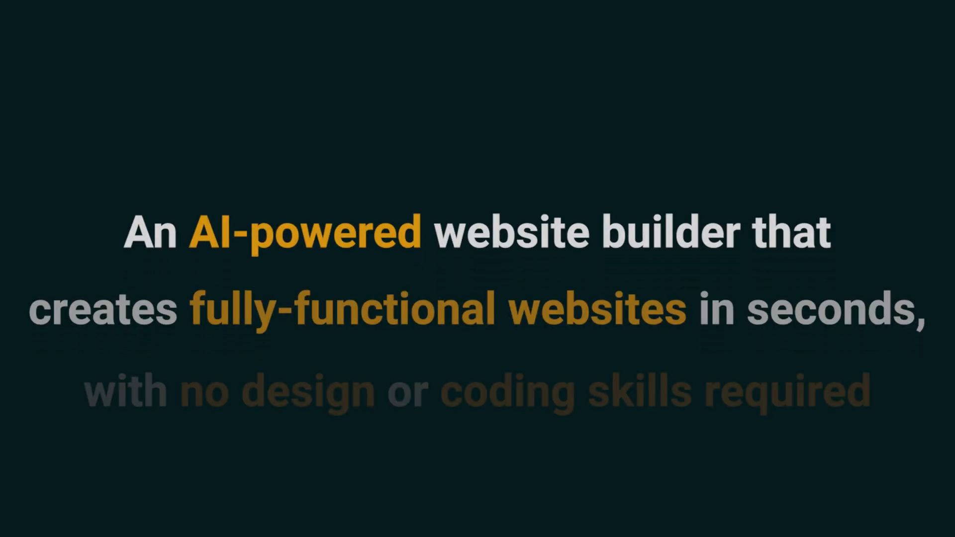
# Step: Generate a new site named Apex of type Accounting, keeping the Simple theme
pyautogui.click(491, 254)
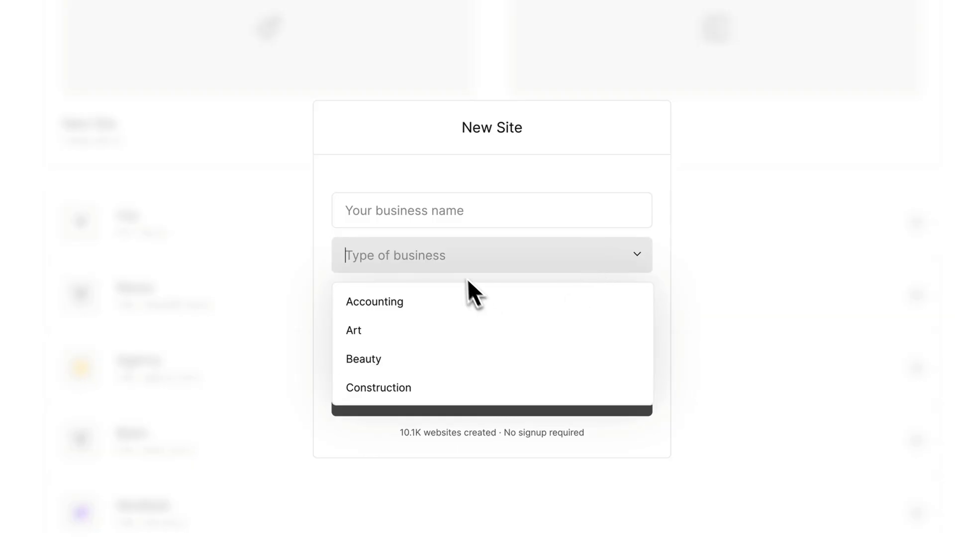
pyautogui.click(375, 302)
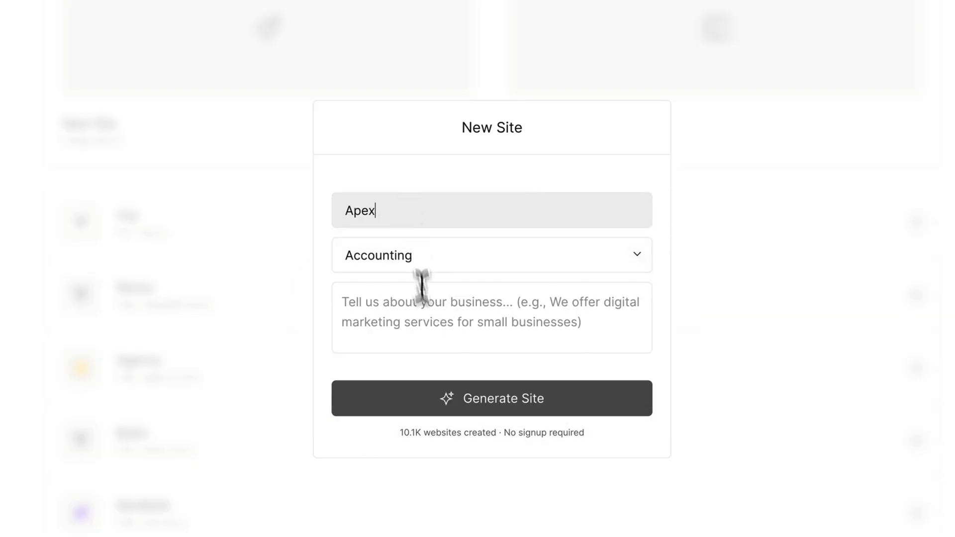
pyautogui.click(491, 399)
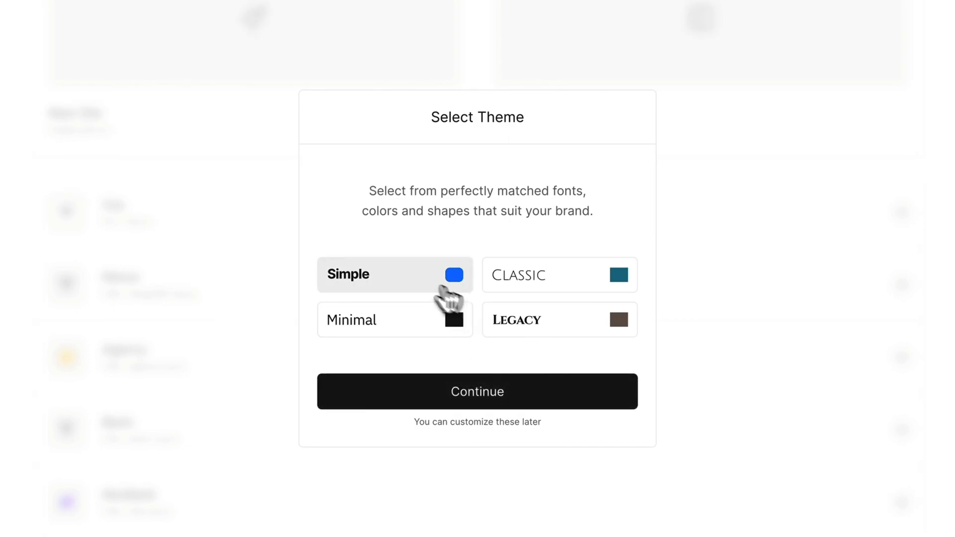
pyautogui.moveTo(416, 290)
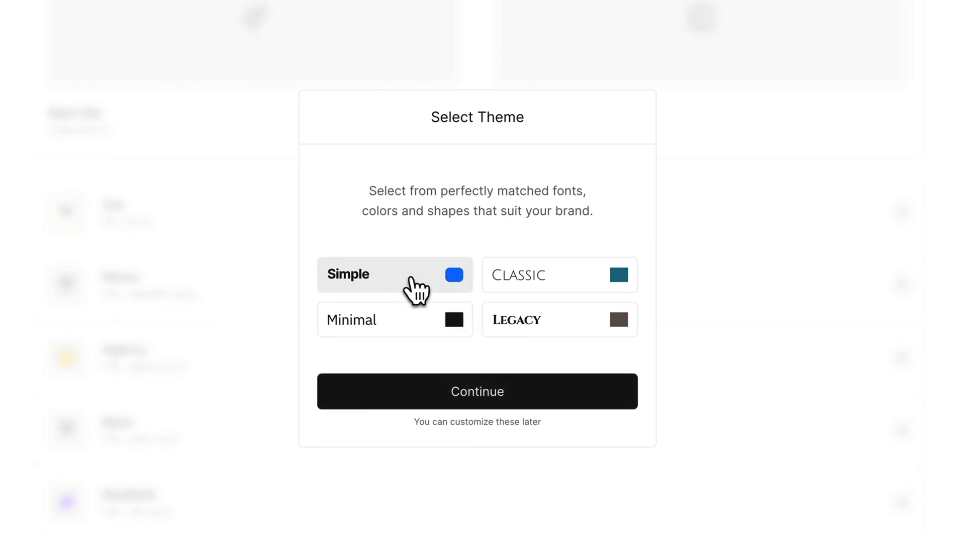
pyautogui.click(477, 391)
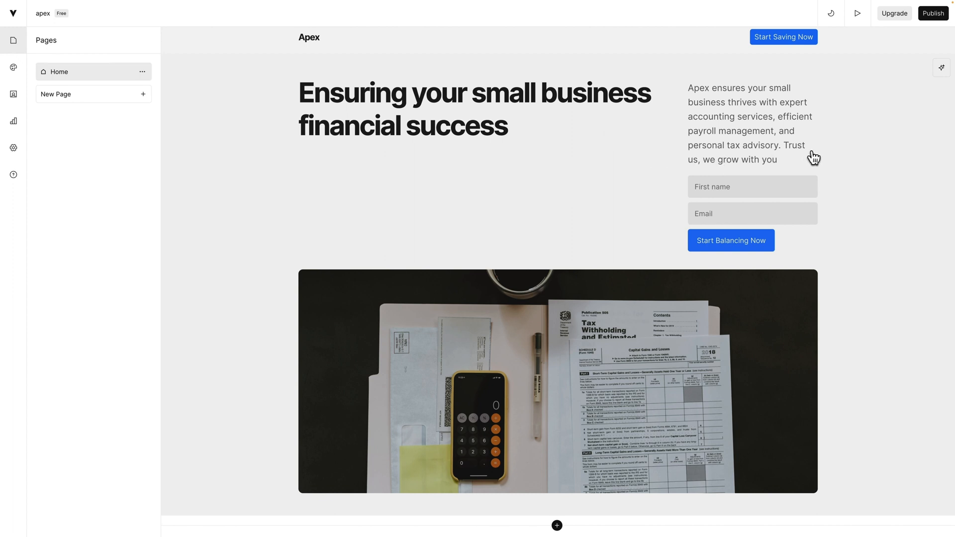
pyautogui.moveTo(386, 131)
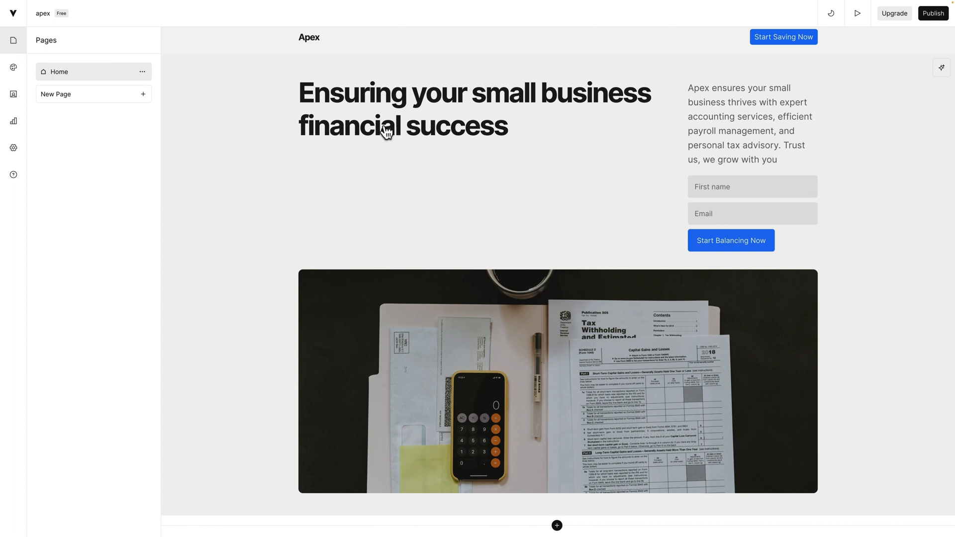
pyautogui.moveTo(387, 131)
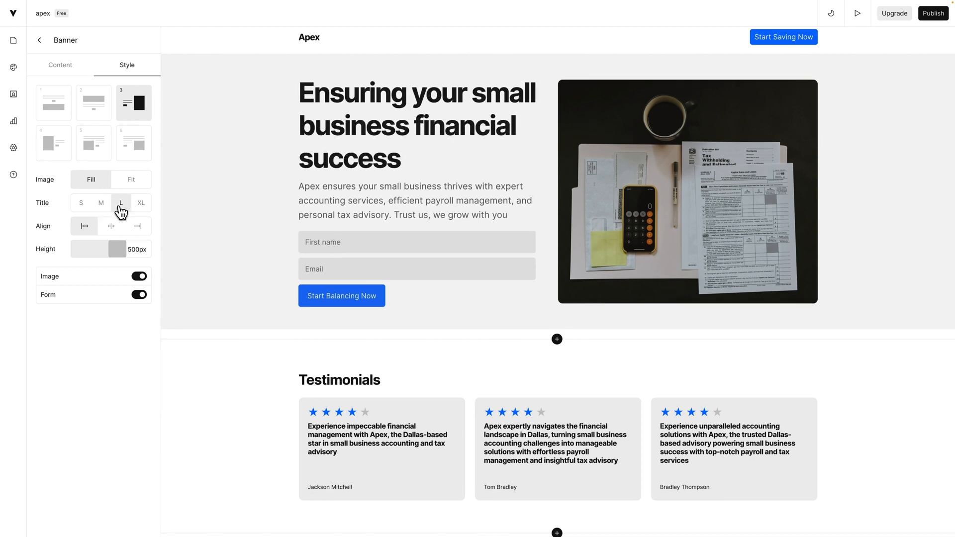
# Step: Try the hero banner layouts and settle on the photo beside the headline and form
pyautogui.click(93, 102)
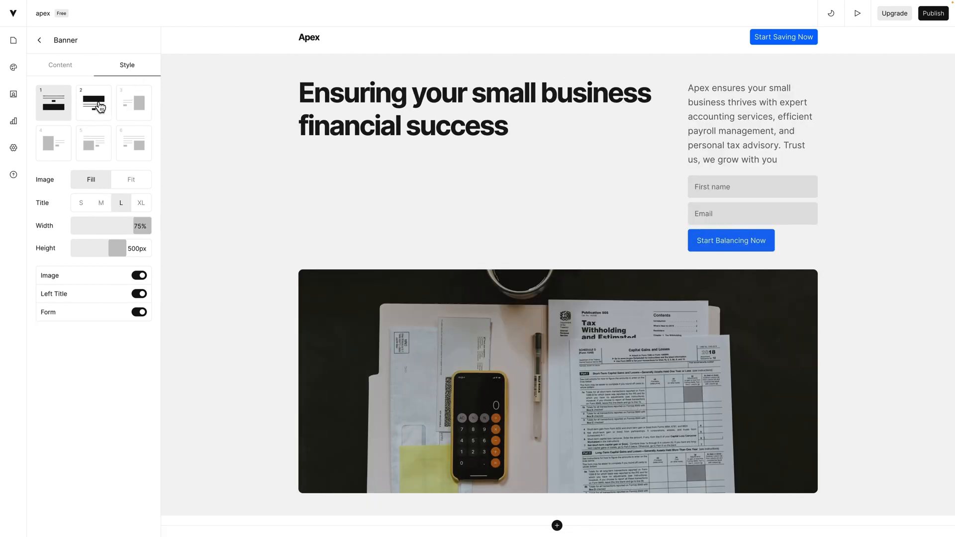
pyautogui.click(93, 144)
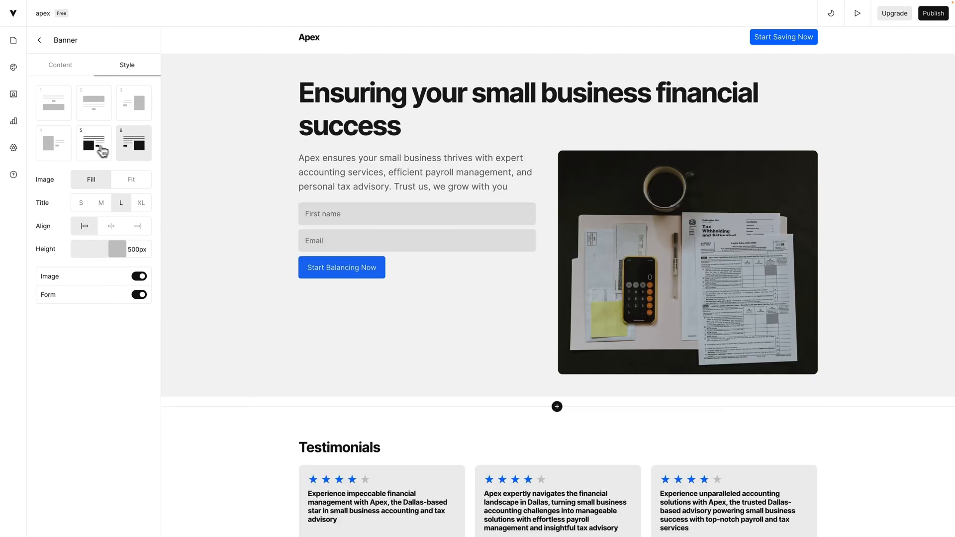
pyautogui.click(53, 101)
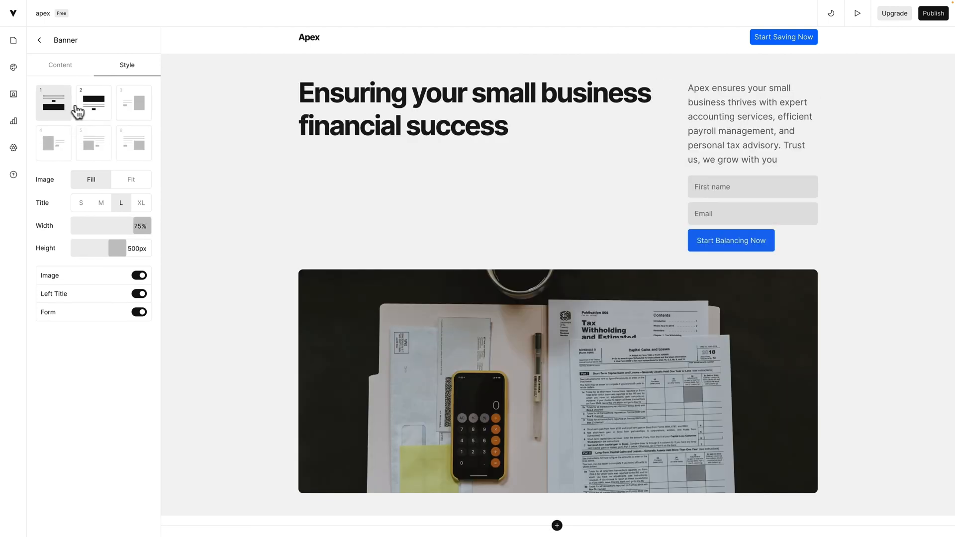
pyautogui.click(13, 67)
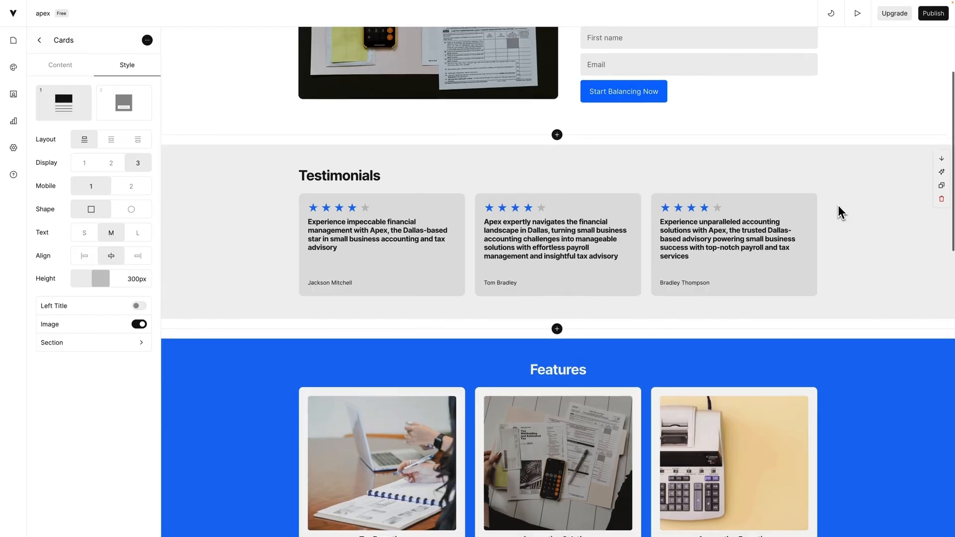
# Step: Insert a Pricing section with Free, Start and Pro plans below the hero banner
pyautogui.scroll(3)
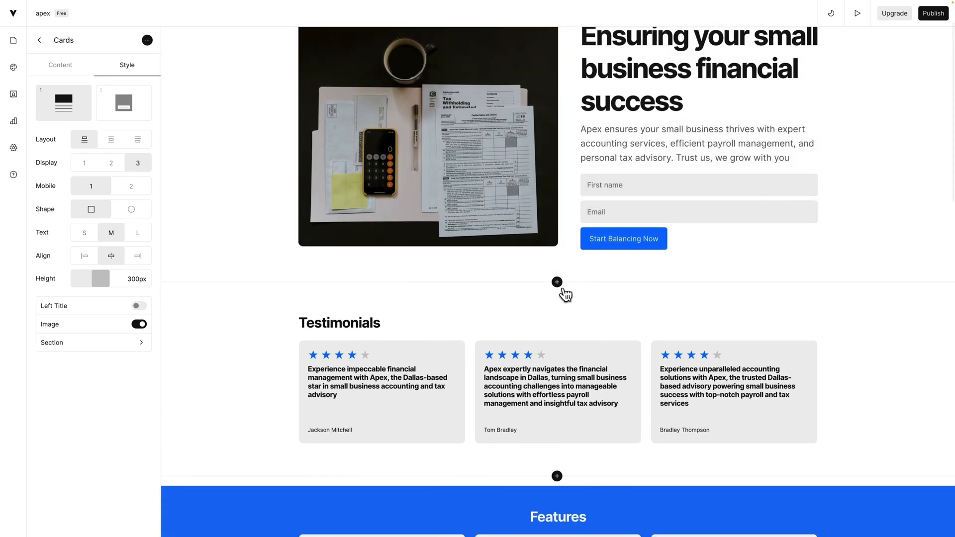
pyautogui.click(556, 282)
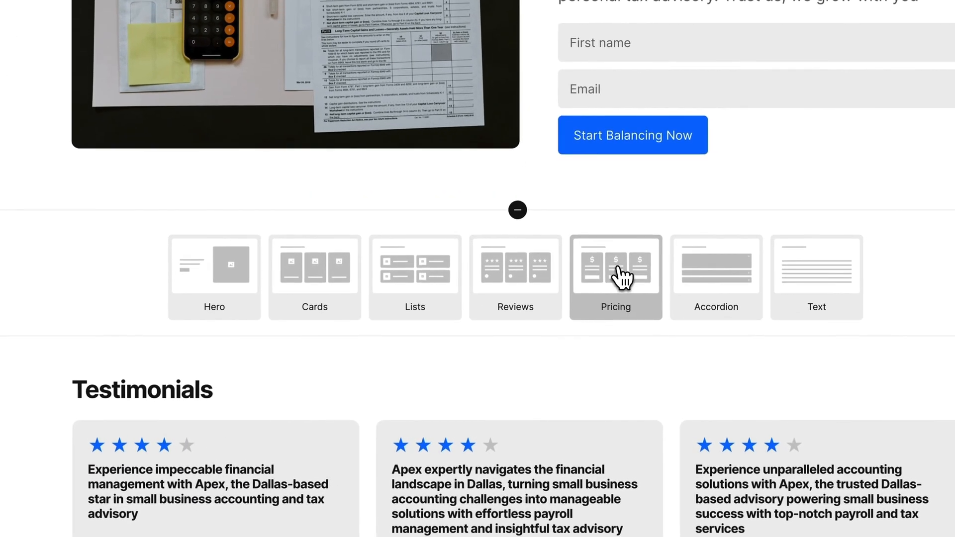
pyautogui.click(615, 277)
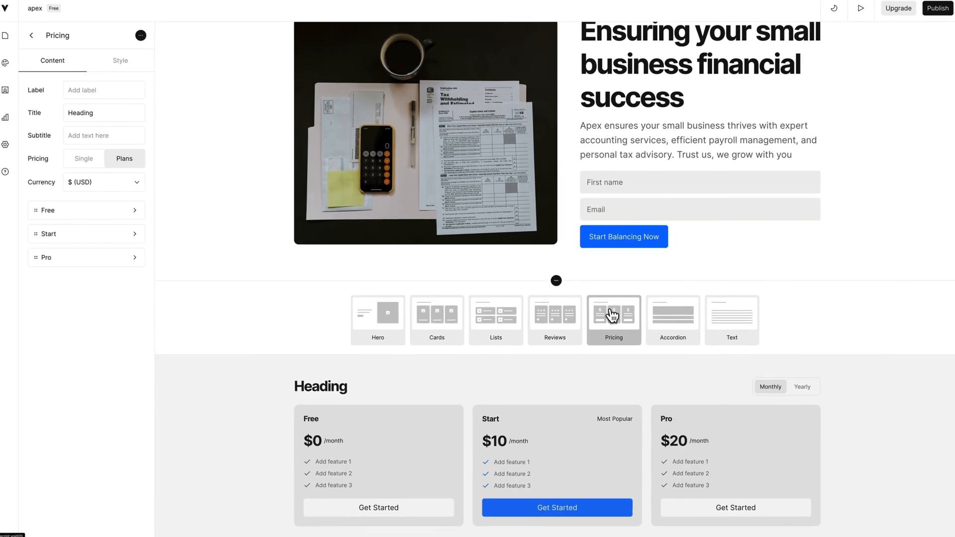
pyautogui.scroll(-3)
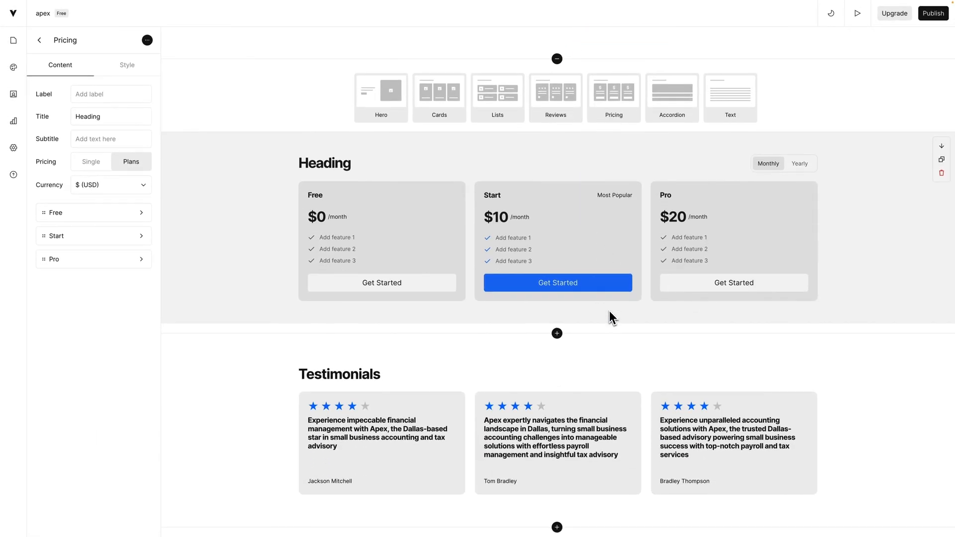
pyautogui.click(13, 136)
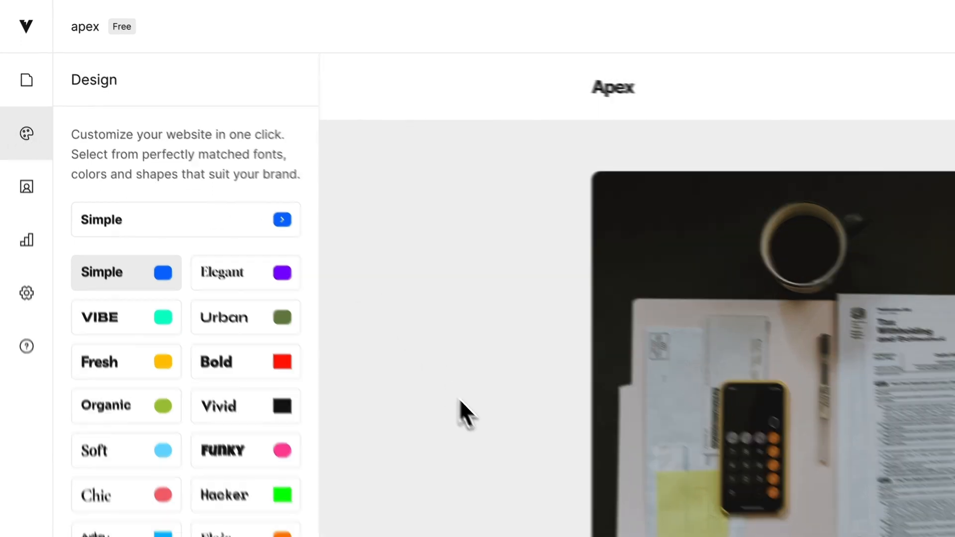
# Step: Apply the Bold theme with red accents to the whole Apex site
pyautogui.click(222, 361)
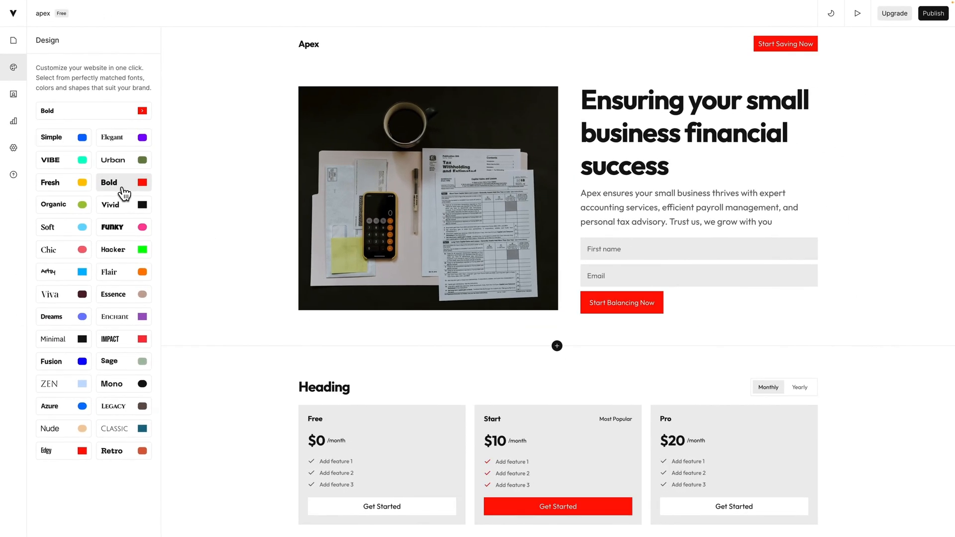
pyautogui.scroll(-3)
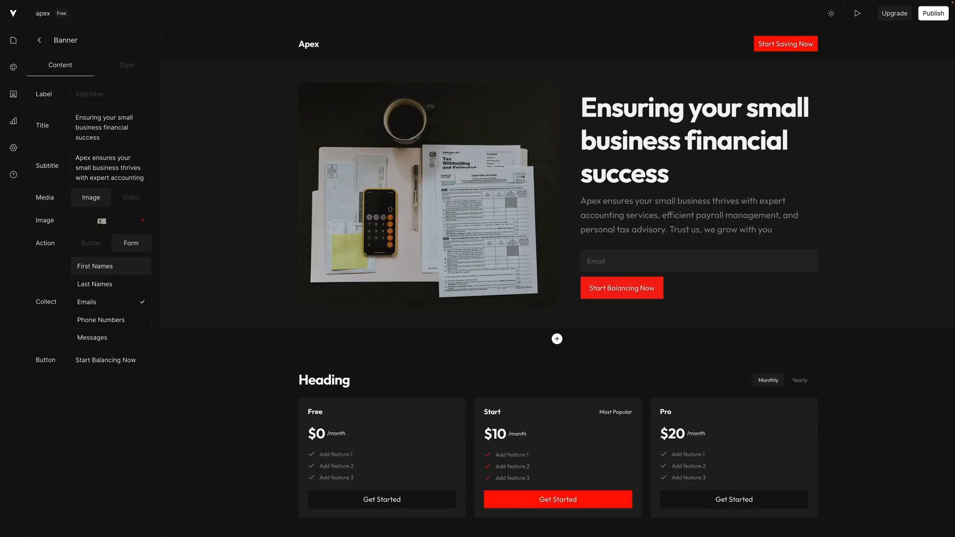
# Step: Make the hero form collect first and last names, then view the contacts list
pyautogui.click(111, 266)
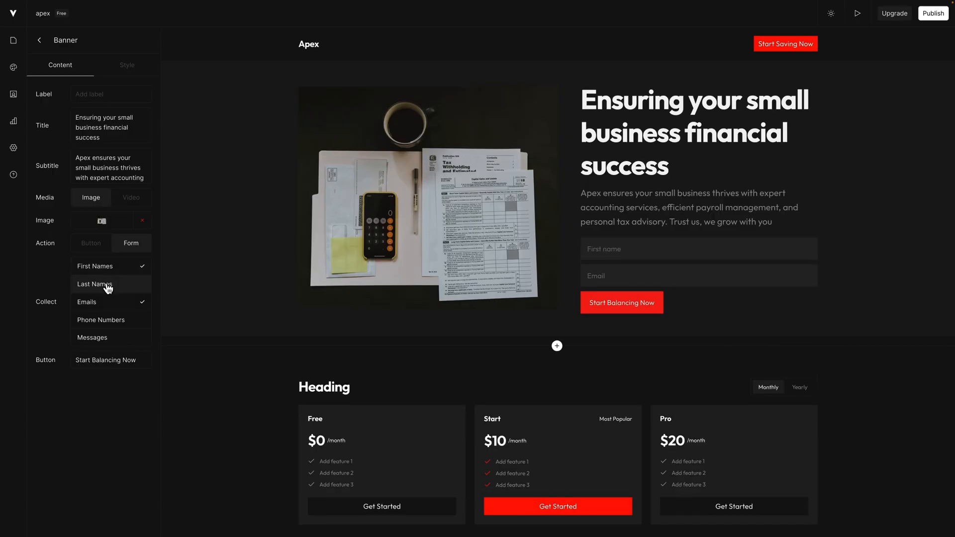
pyautogui.click(94, 284)
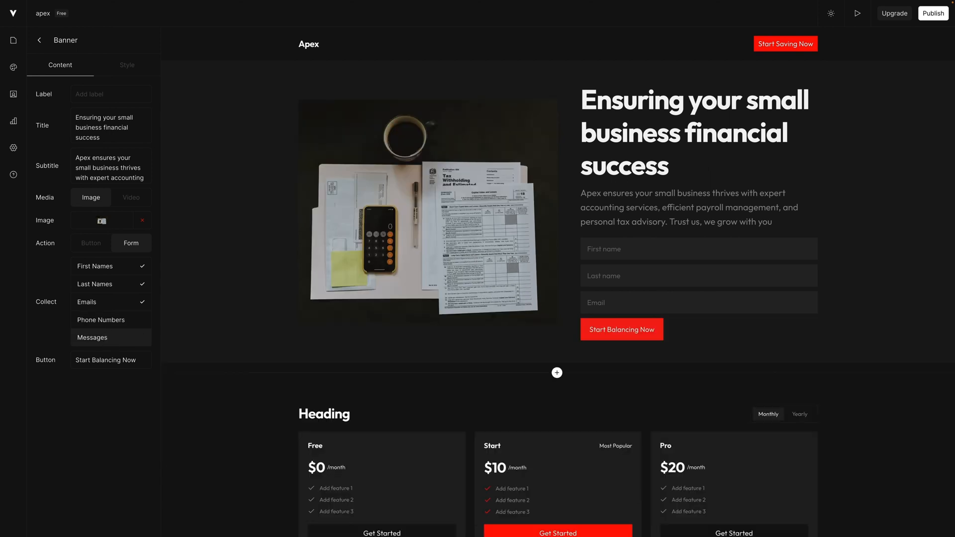
pyautogui.click(142, 284)
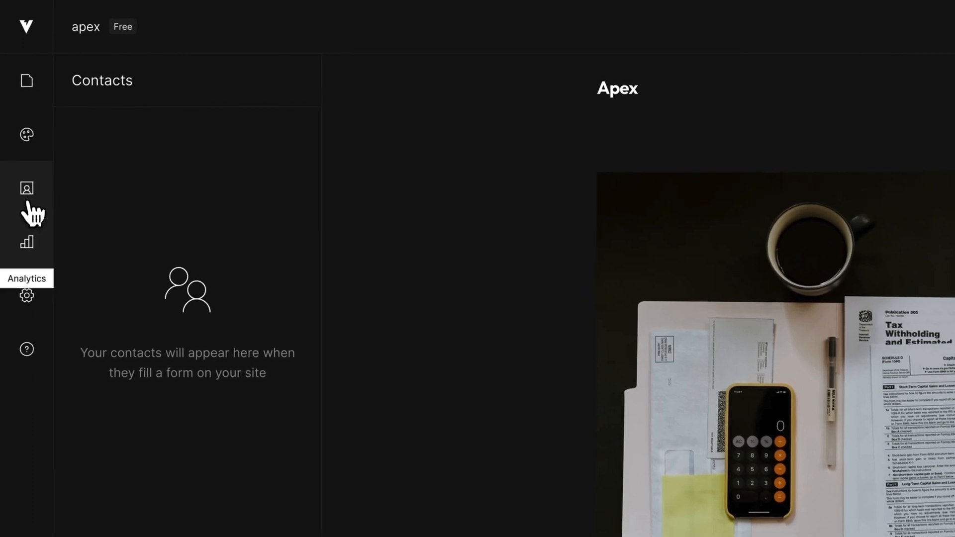
# Step: Review the Page SEO settings, then return to the dashboard listing the Apex site
pyautogui.click(27, 296)
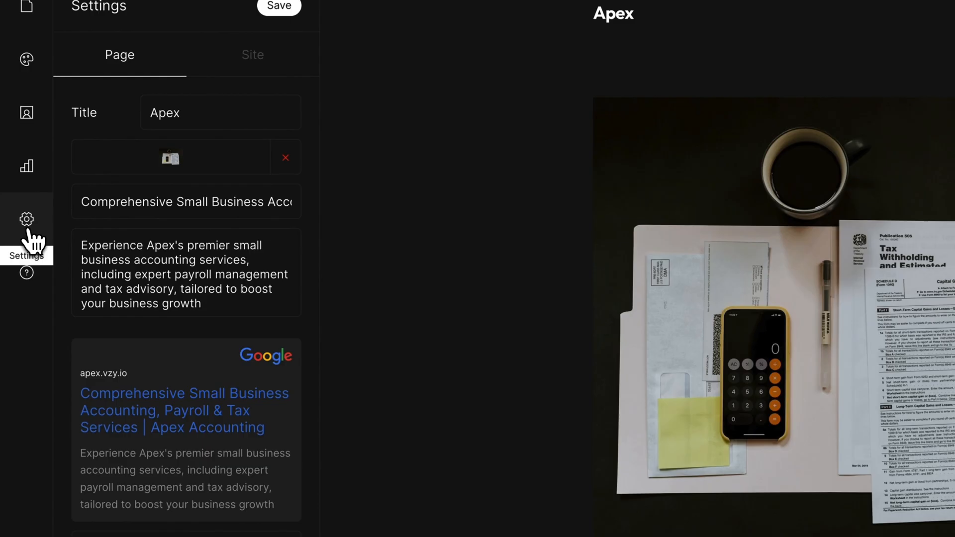
pyautogui.scroll(-3)
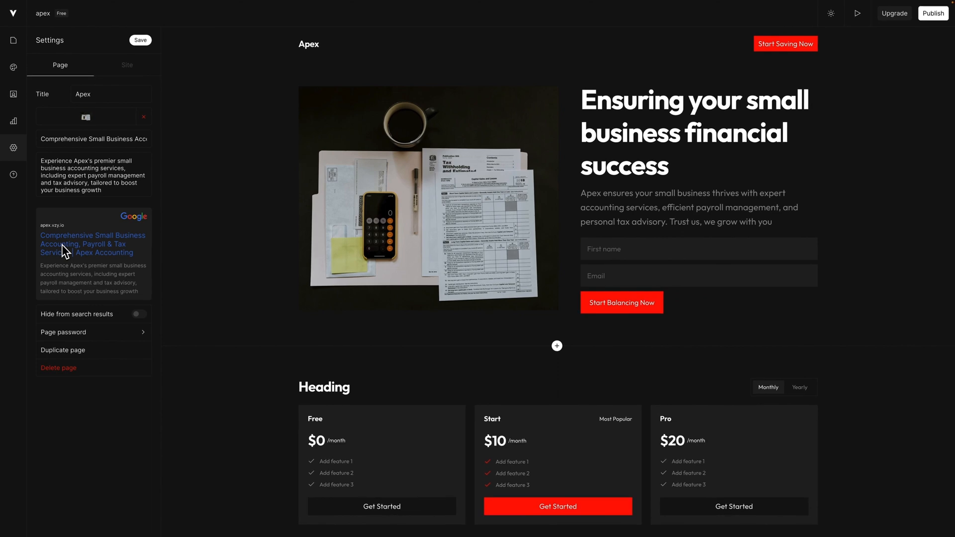
pyautogui.click(12, 13)
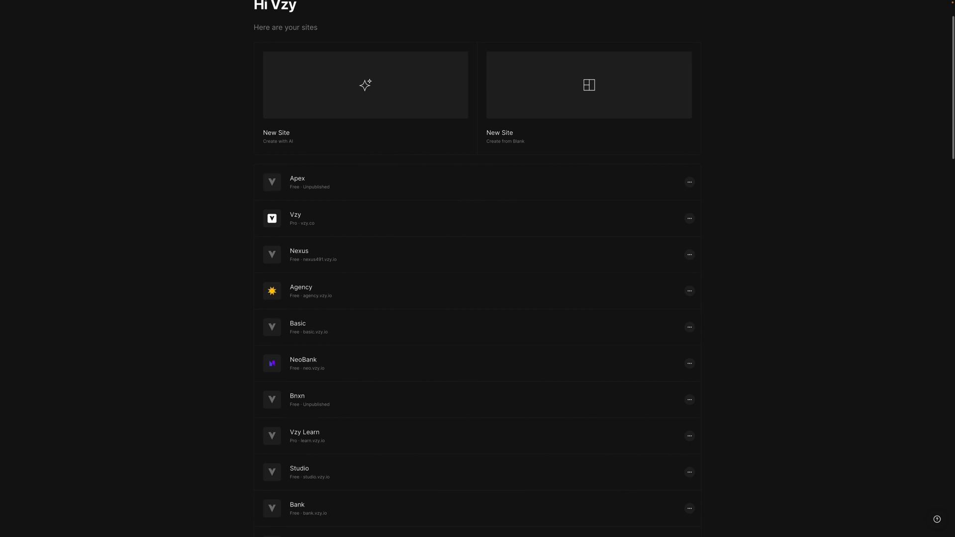
pyautogui.scroll(3)
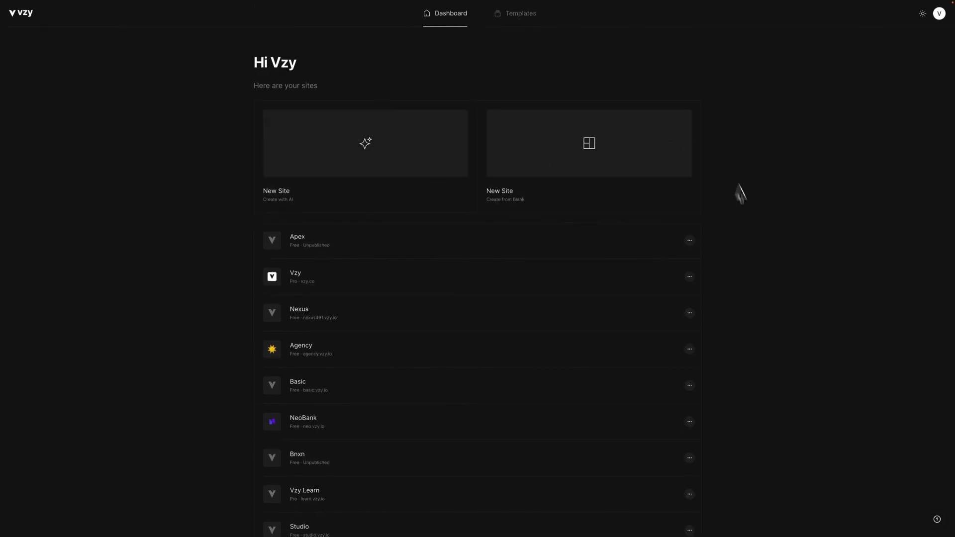
pyautogui.moveTo(453, 313)
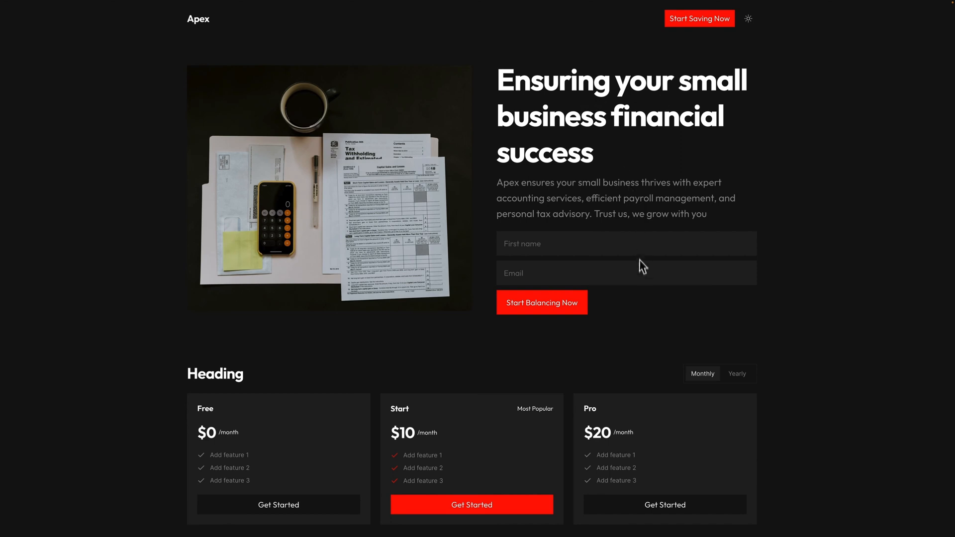
# Step: Scroll the Apex preview through pricing, testimonials, features and Get updates sections
pyautogui.scroll(-3)
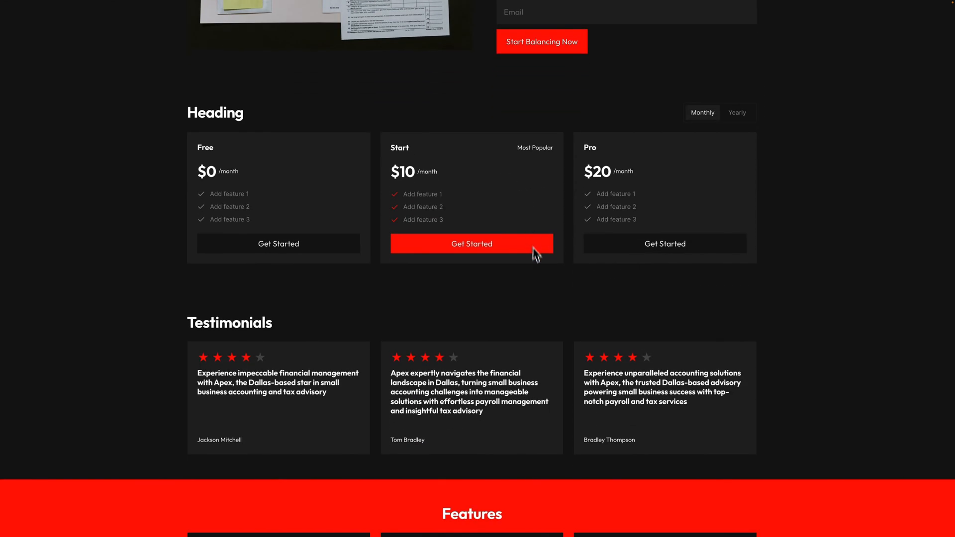
pyautogui.scroll(-3)
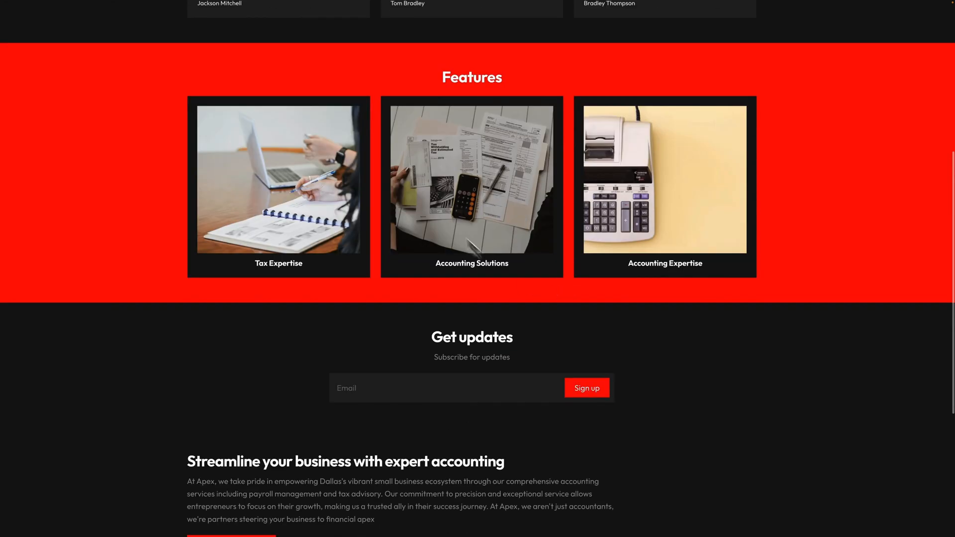
pyautogui.scroll(-3)
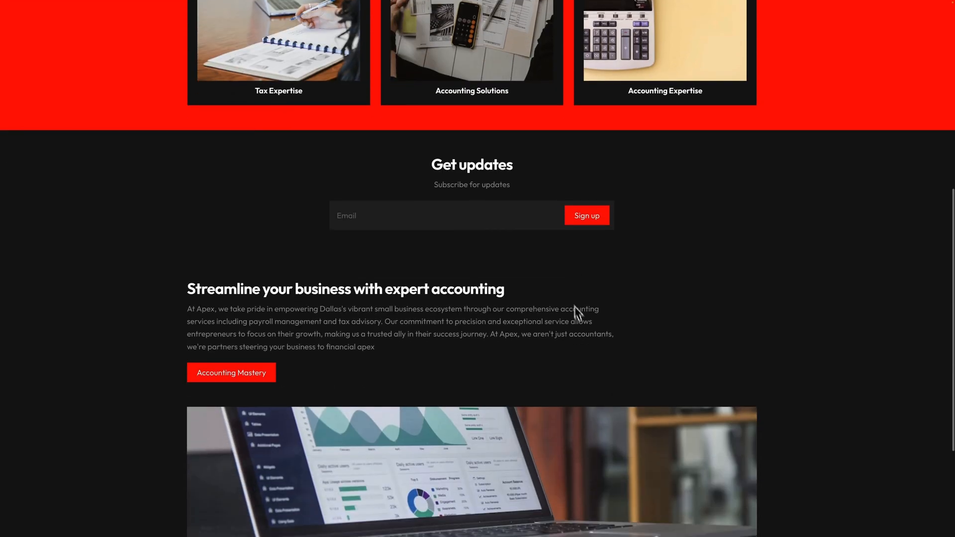